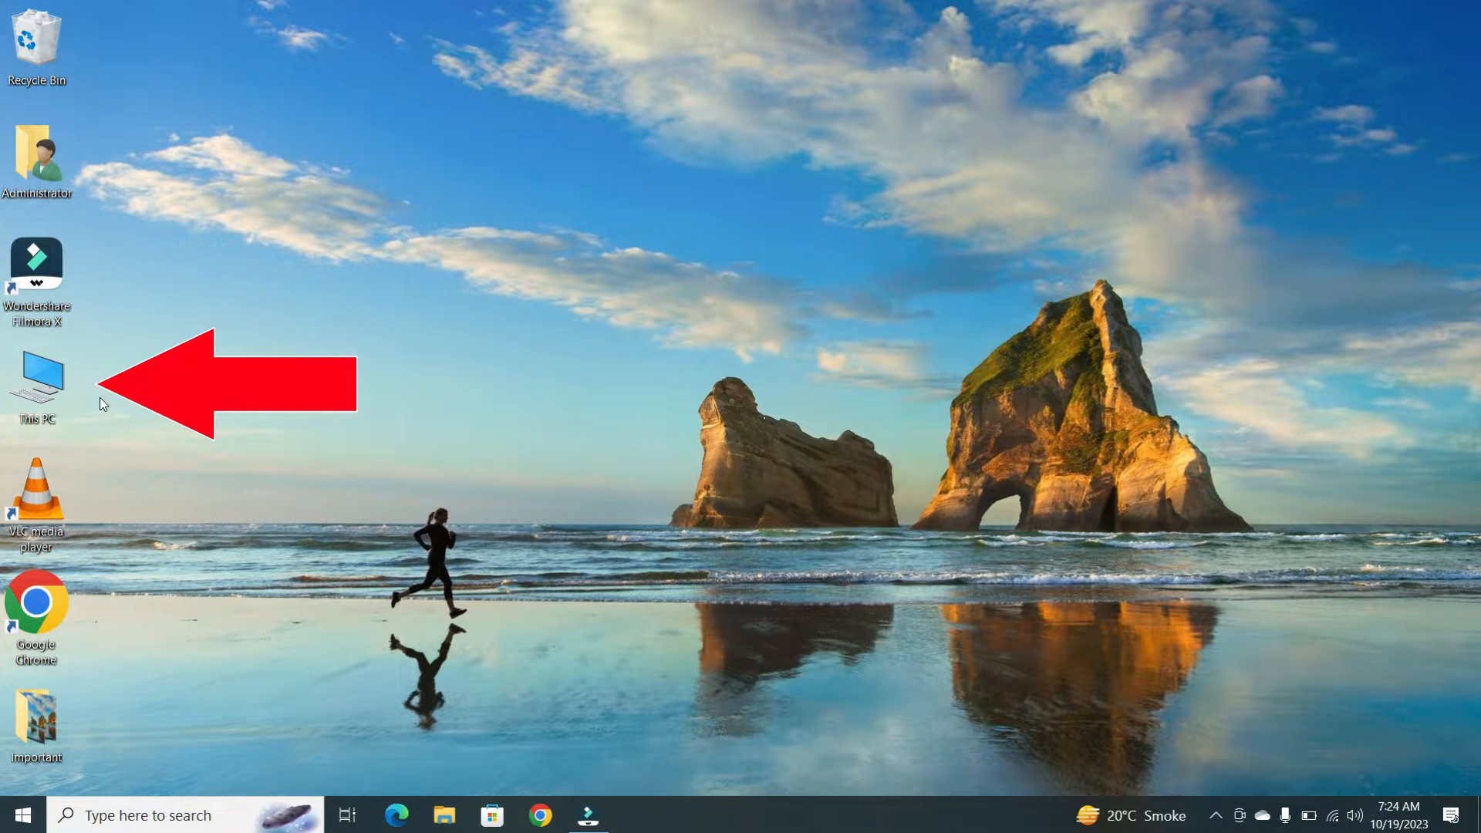
Step: Navigate File Explorer to the Desktop folder, where the Important folder is listed
double_click(36, 378)
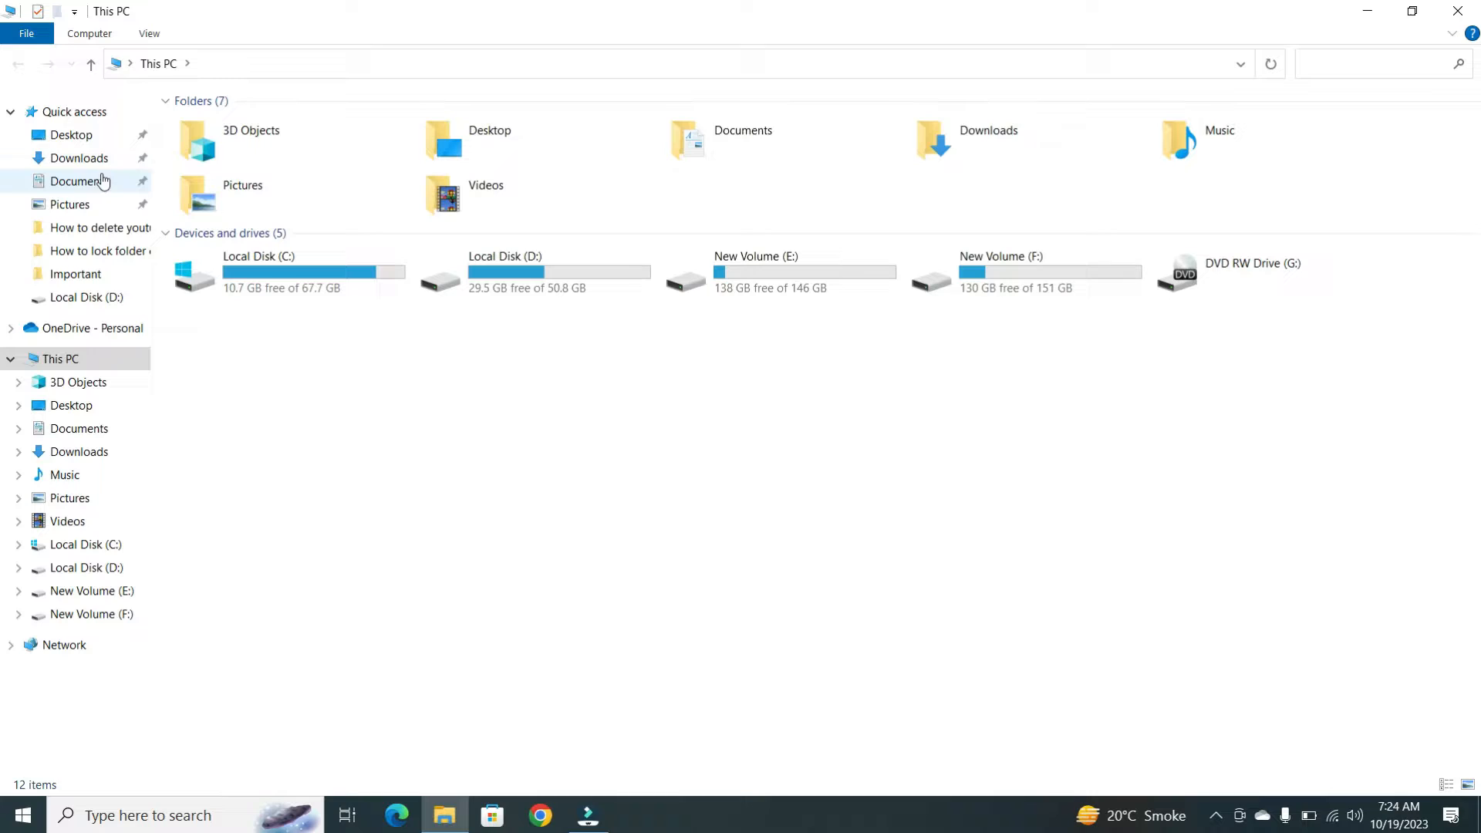
double_click(72, 134)
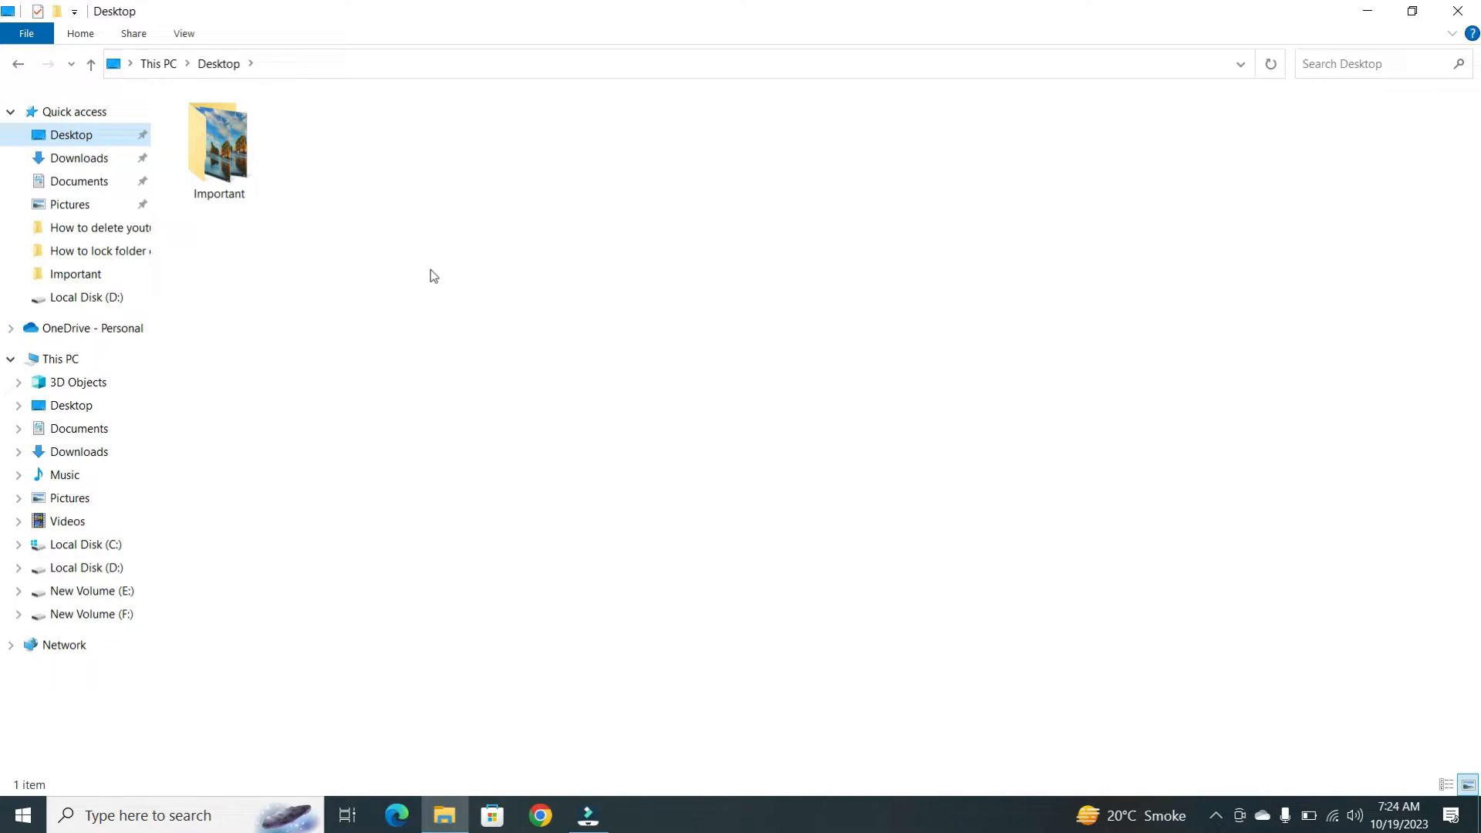
left_click(218, 141)
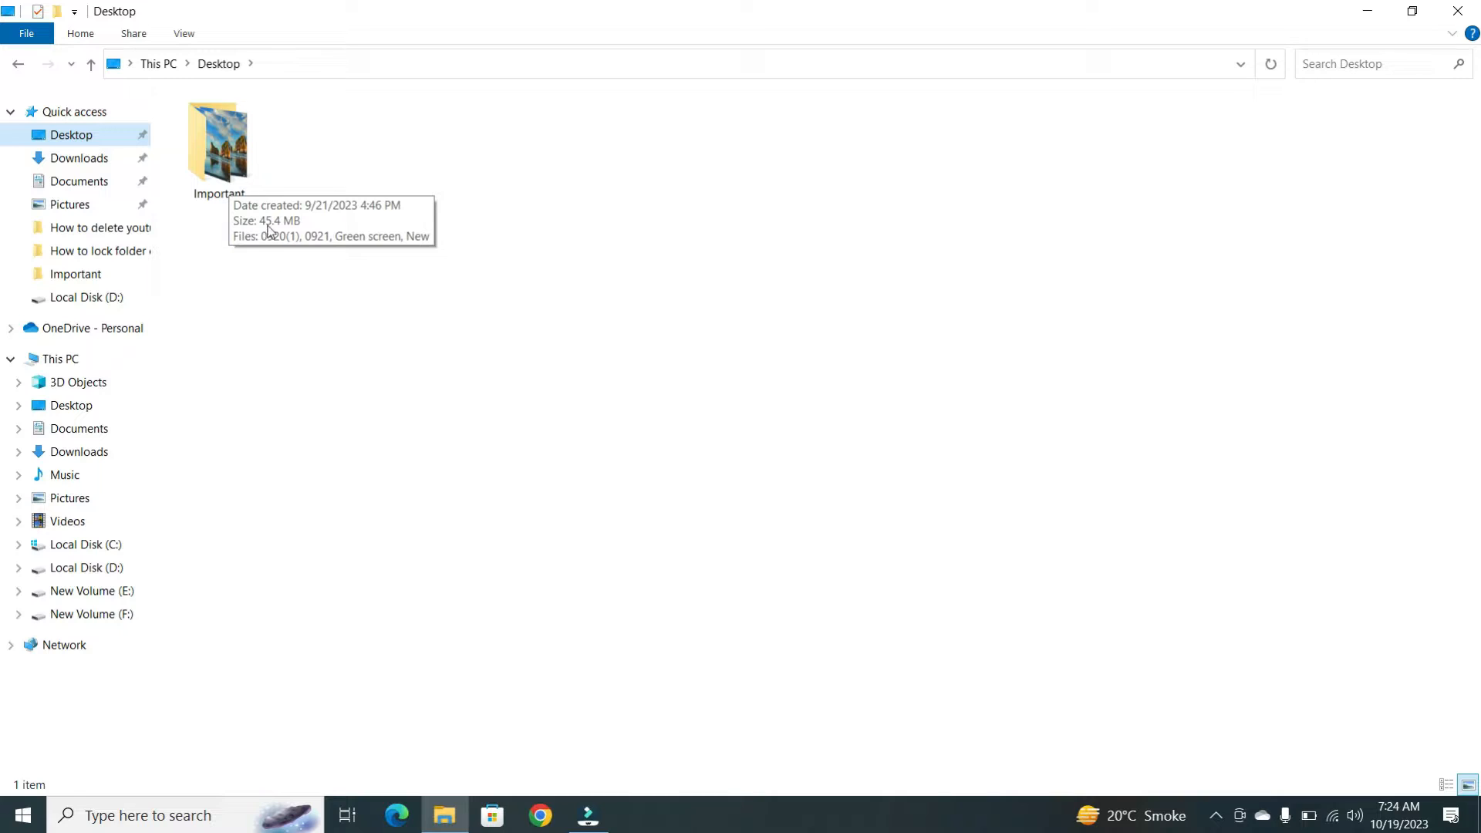
Step: Start a new WinRAR archive from the Important folder, proposed as Important.rar
right_click(218, 142)
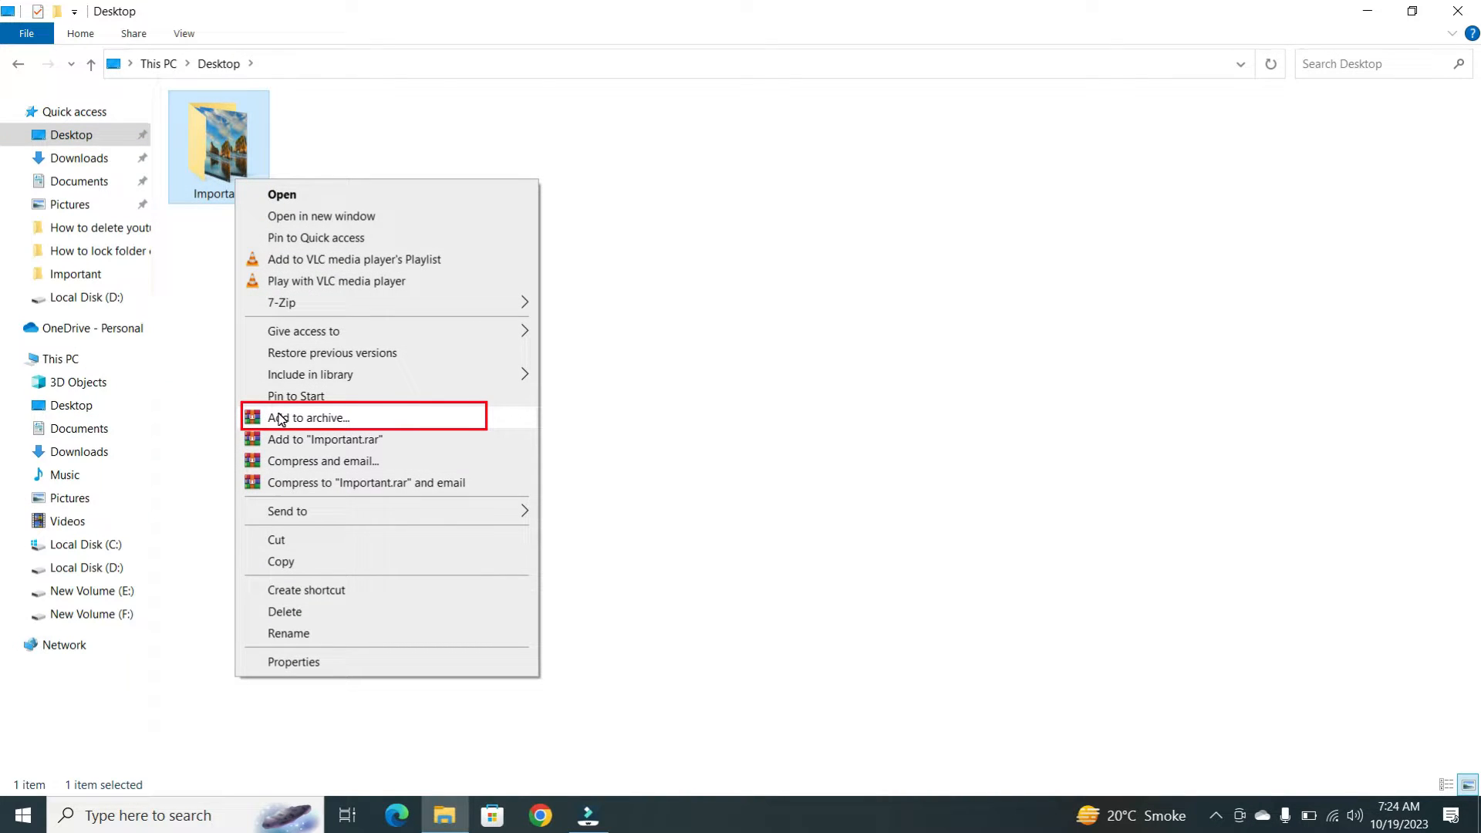
left_click(311, 418)
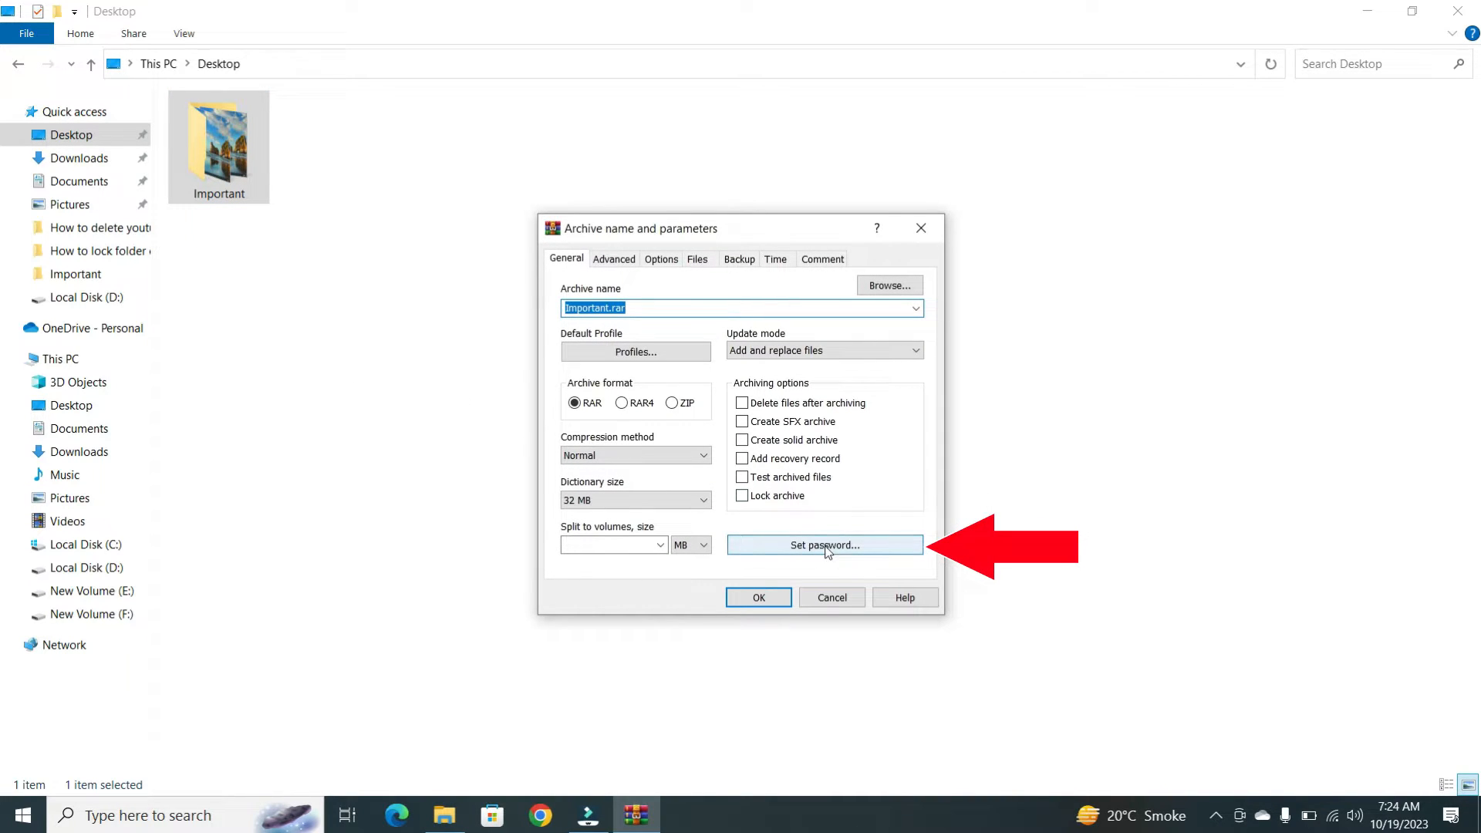
Step: Set an archive password with encrypted file names and create Important.rar on the Desktop
left_click(823, 545)
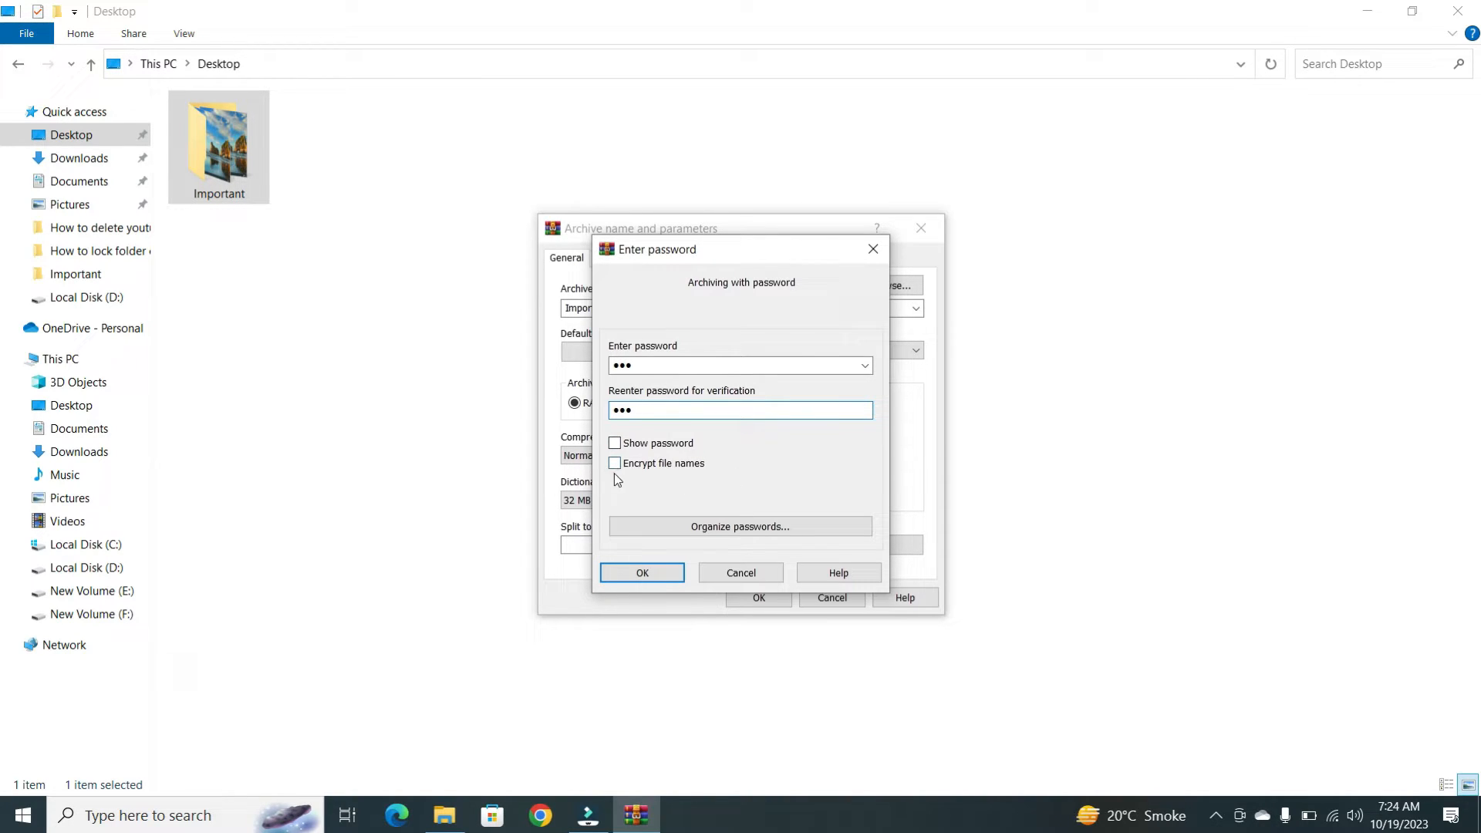
left_click(614, 462)
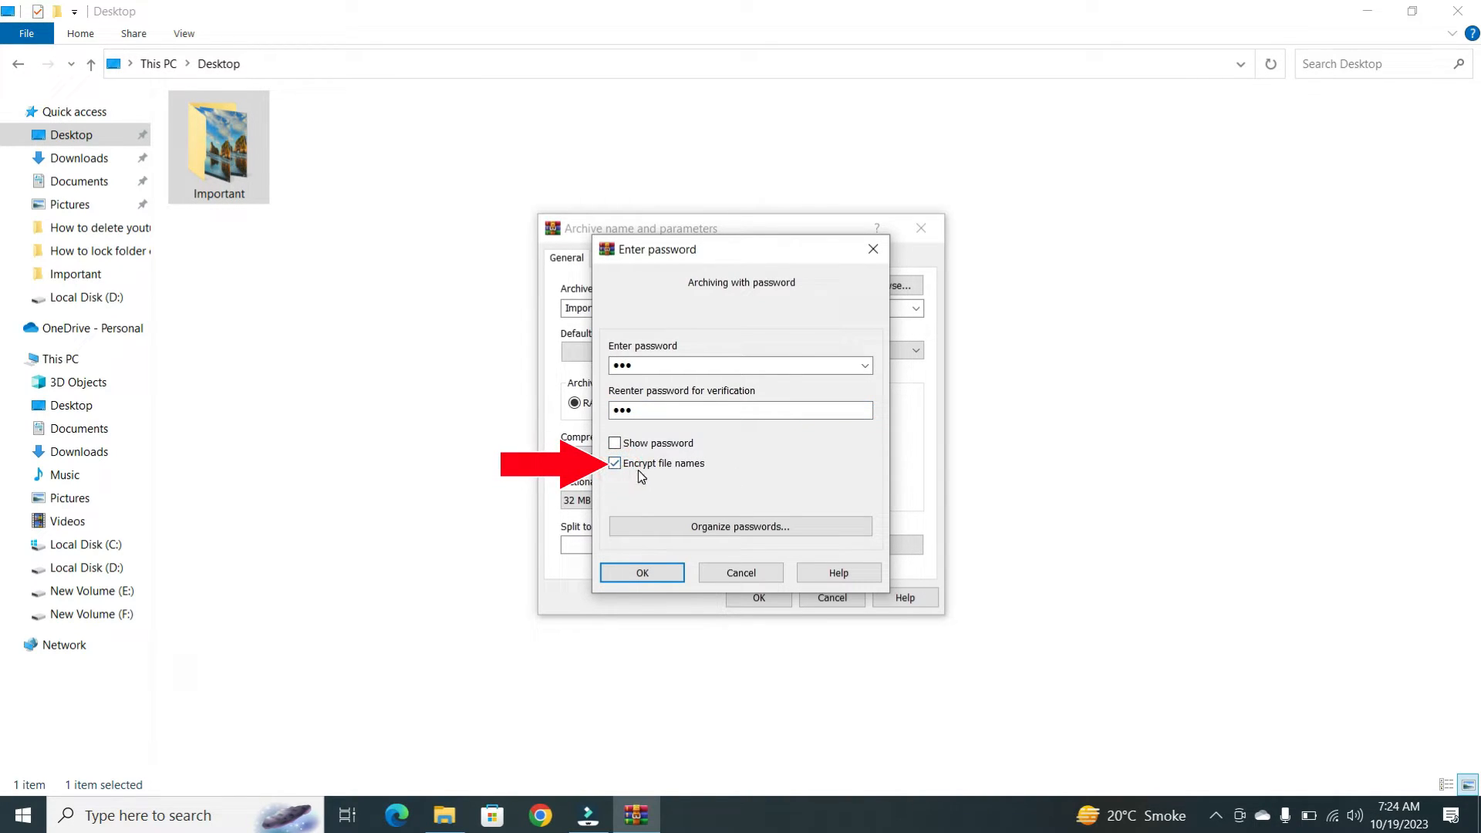
left_click(641, 572)
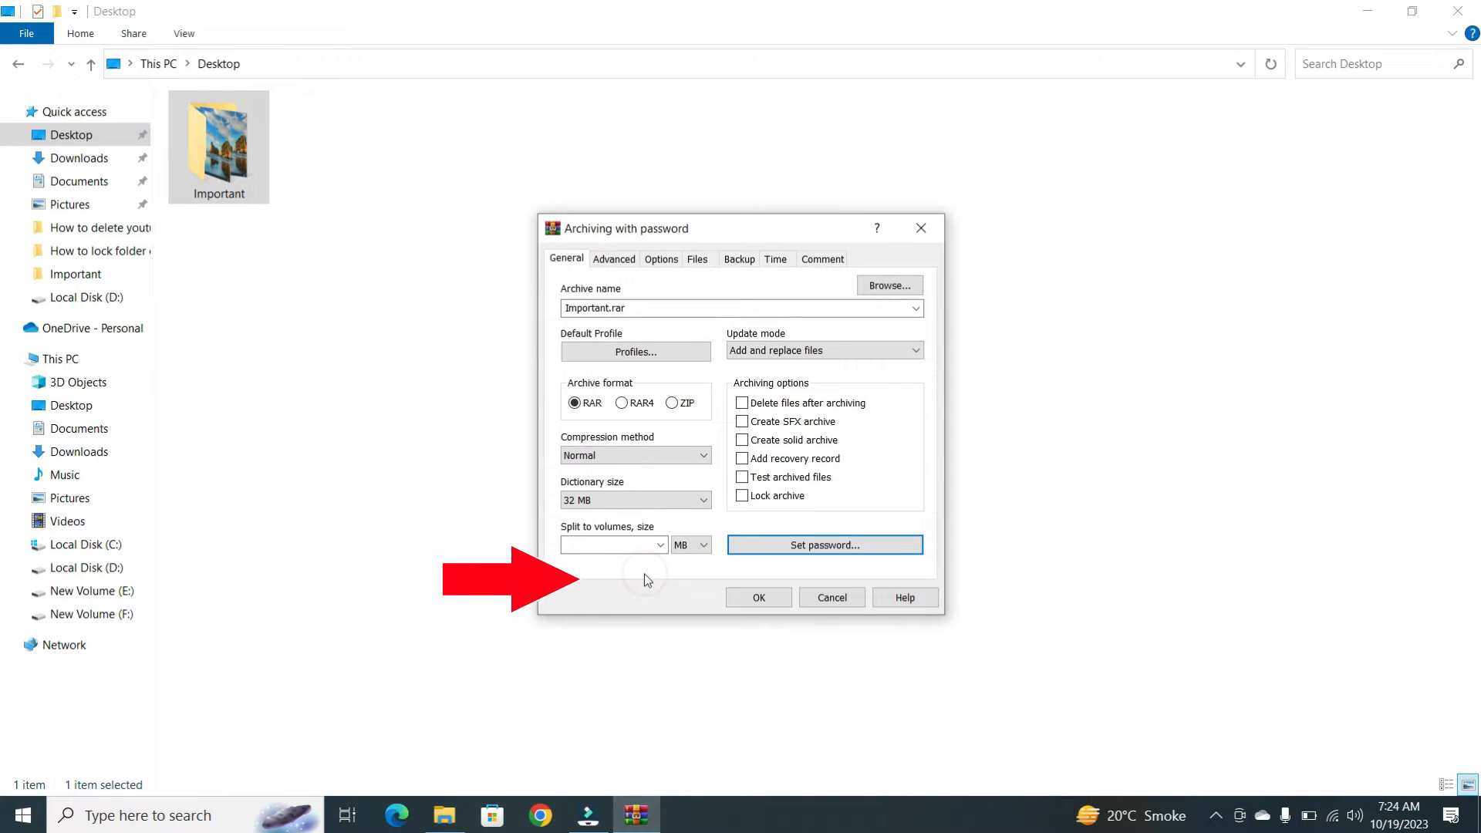
left_click(759, 597)
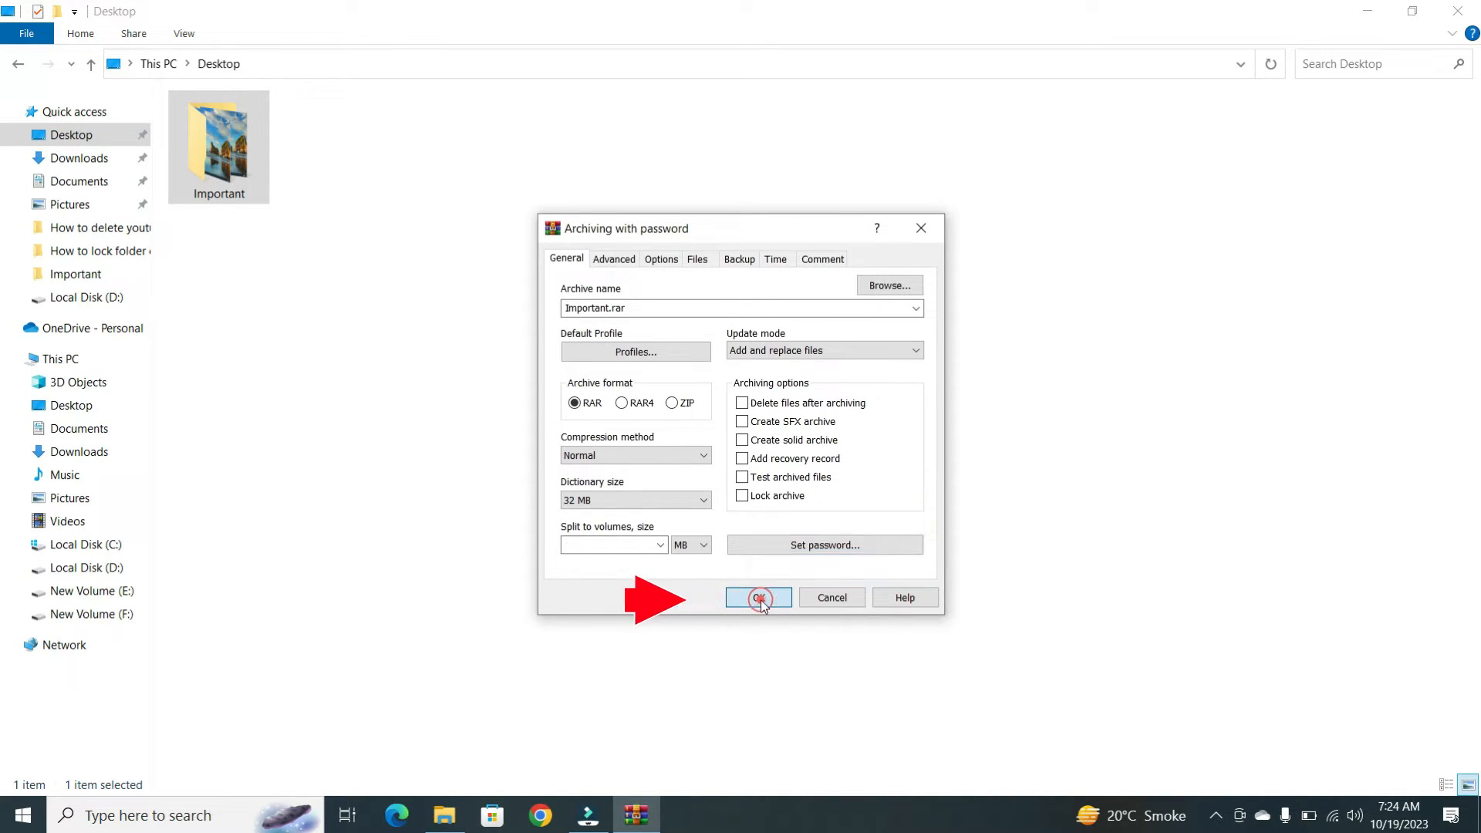
left_click(759, 597)
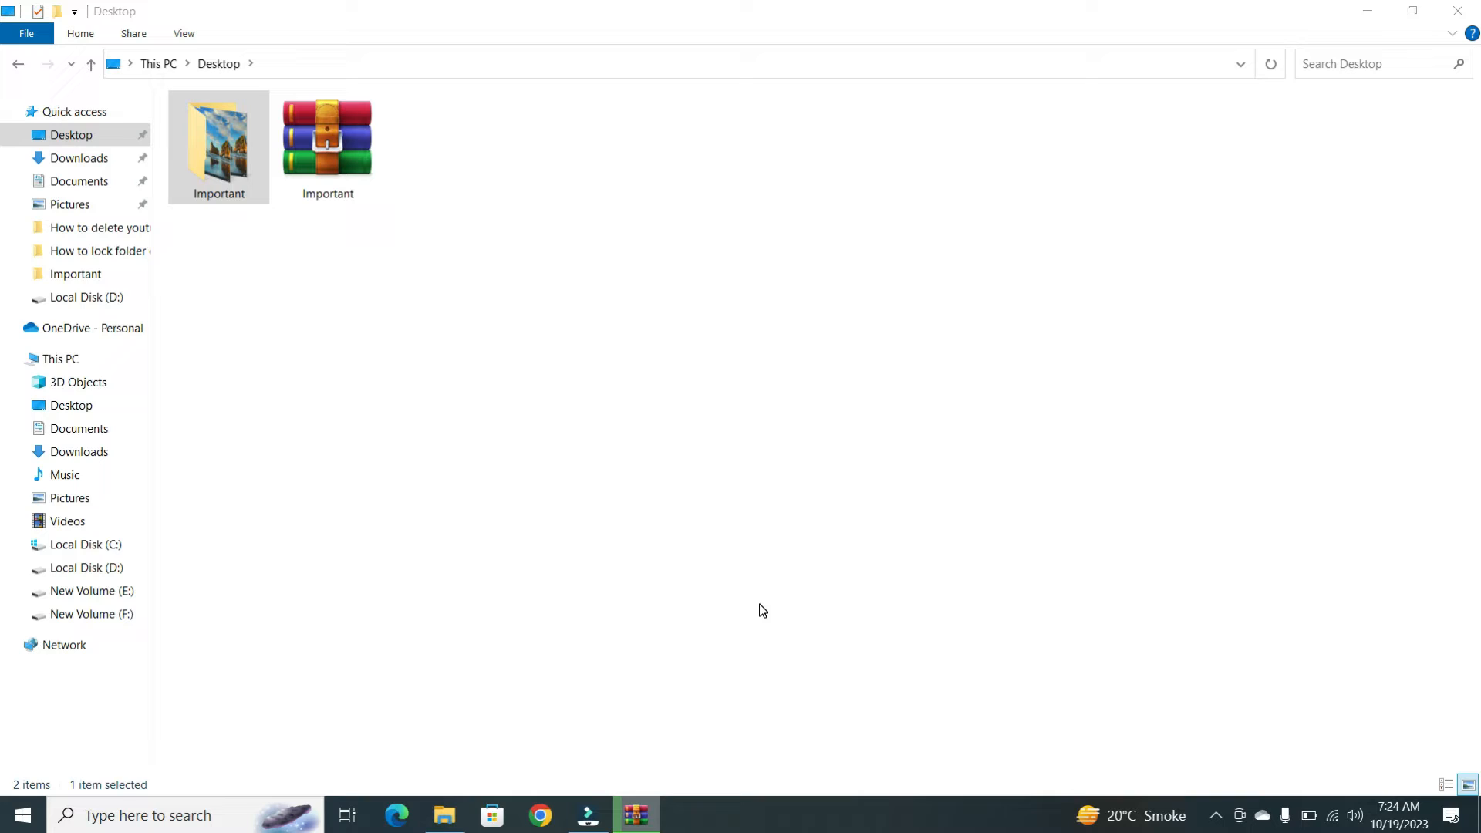
Step: Delete the original Important folder and select the remaining 34.2 MB Important.rar
right_click(218, 146)
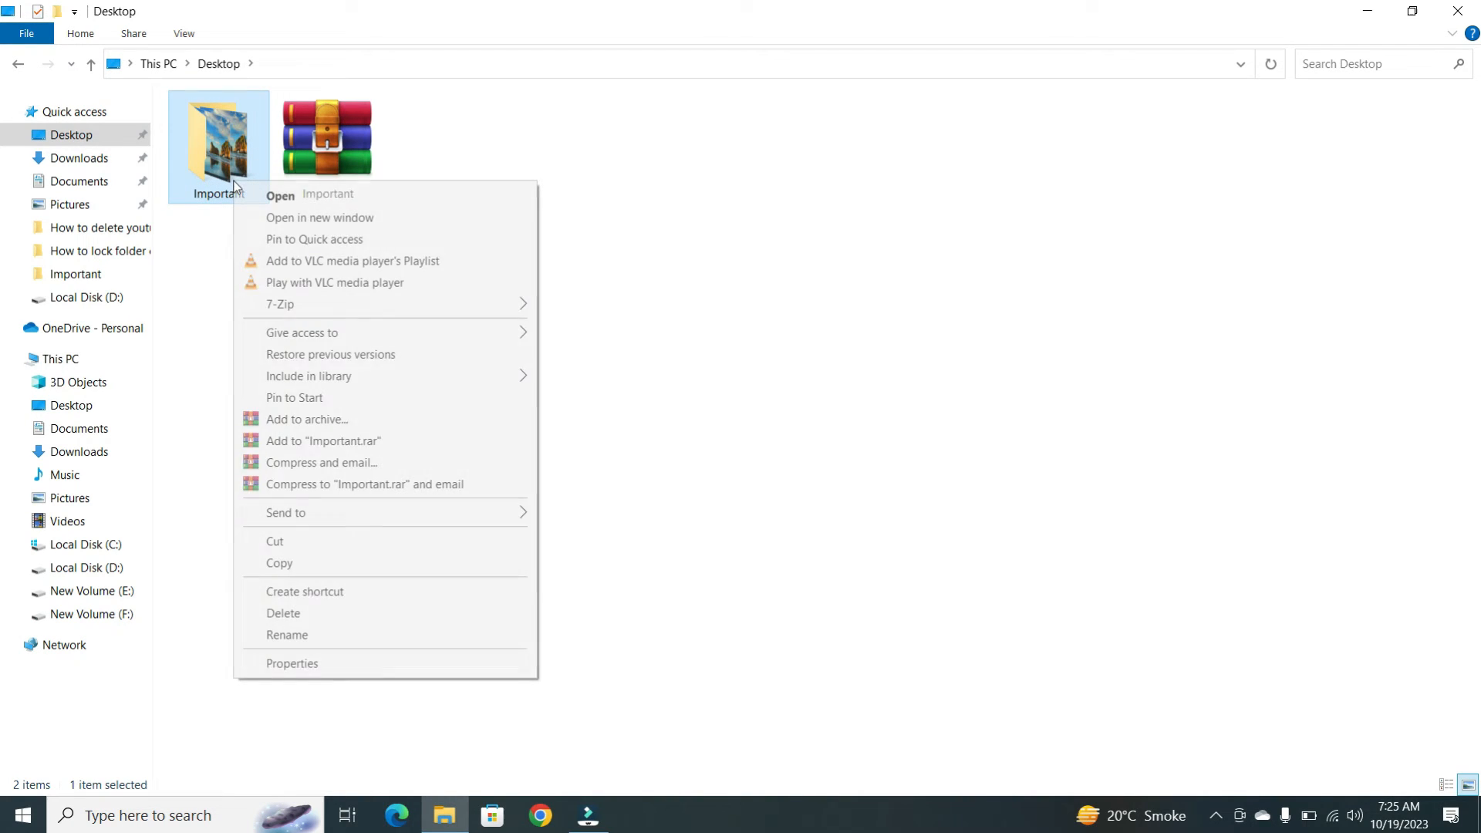
left_click(284, 612)
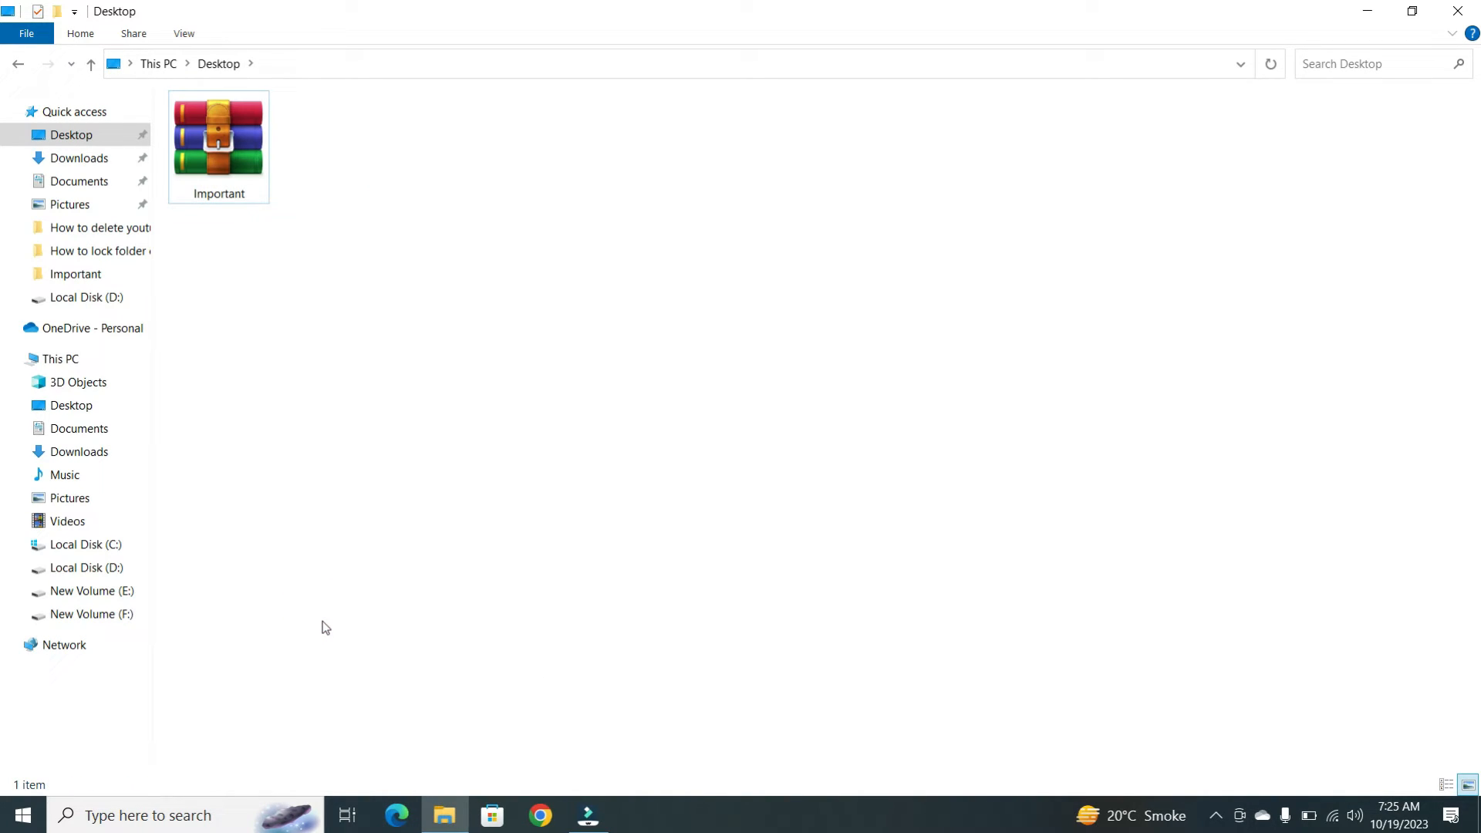
left_click(217, 141)
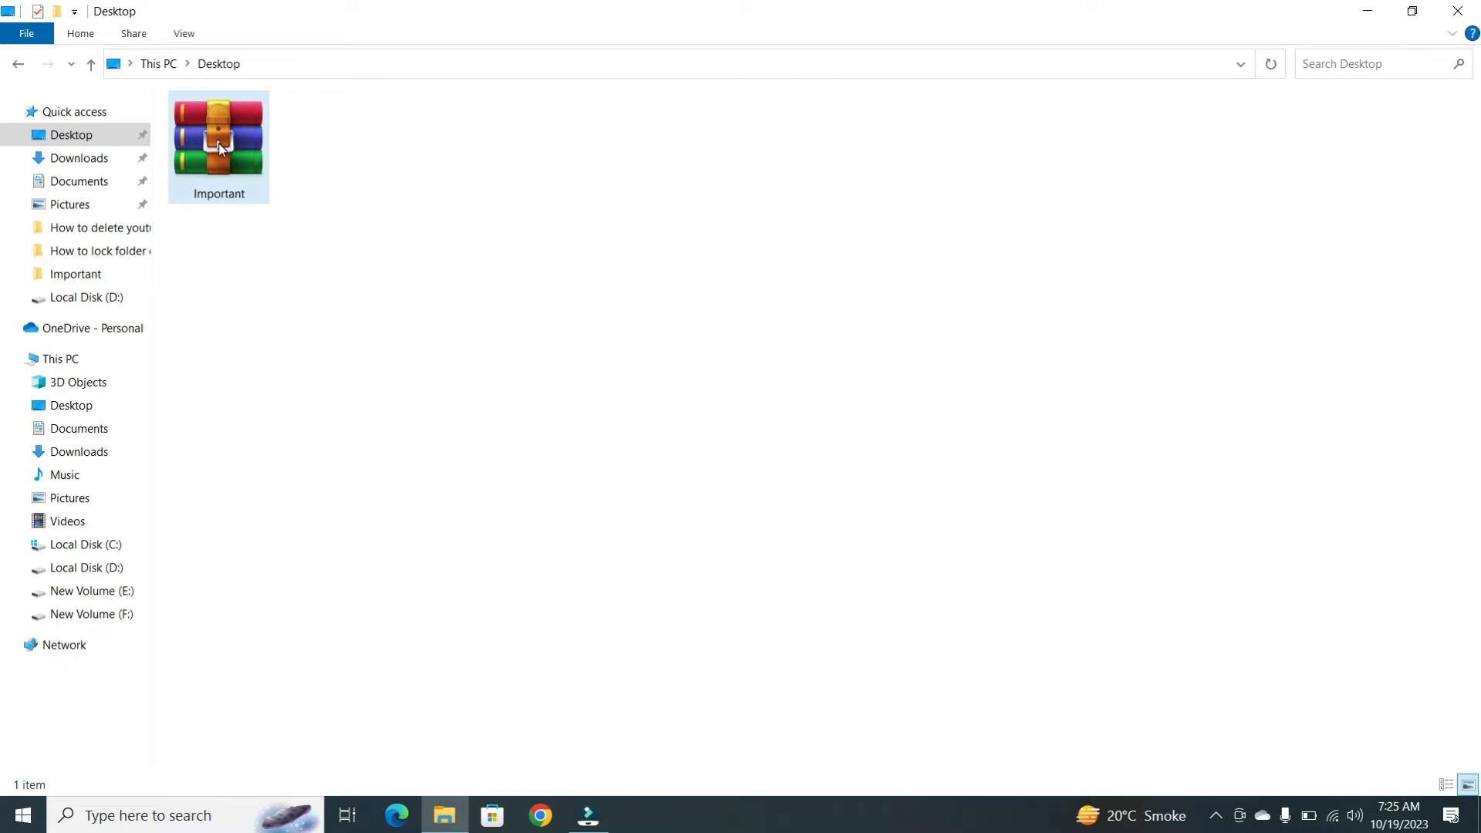
left_click(217, 142)
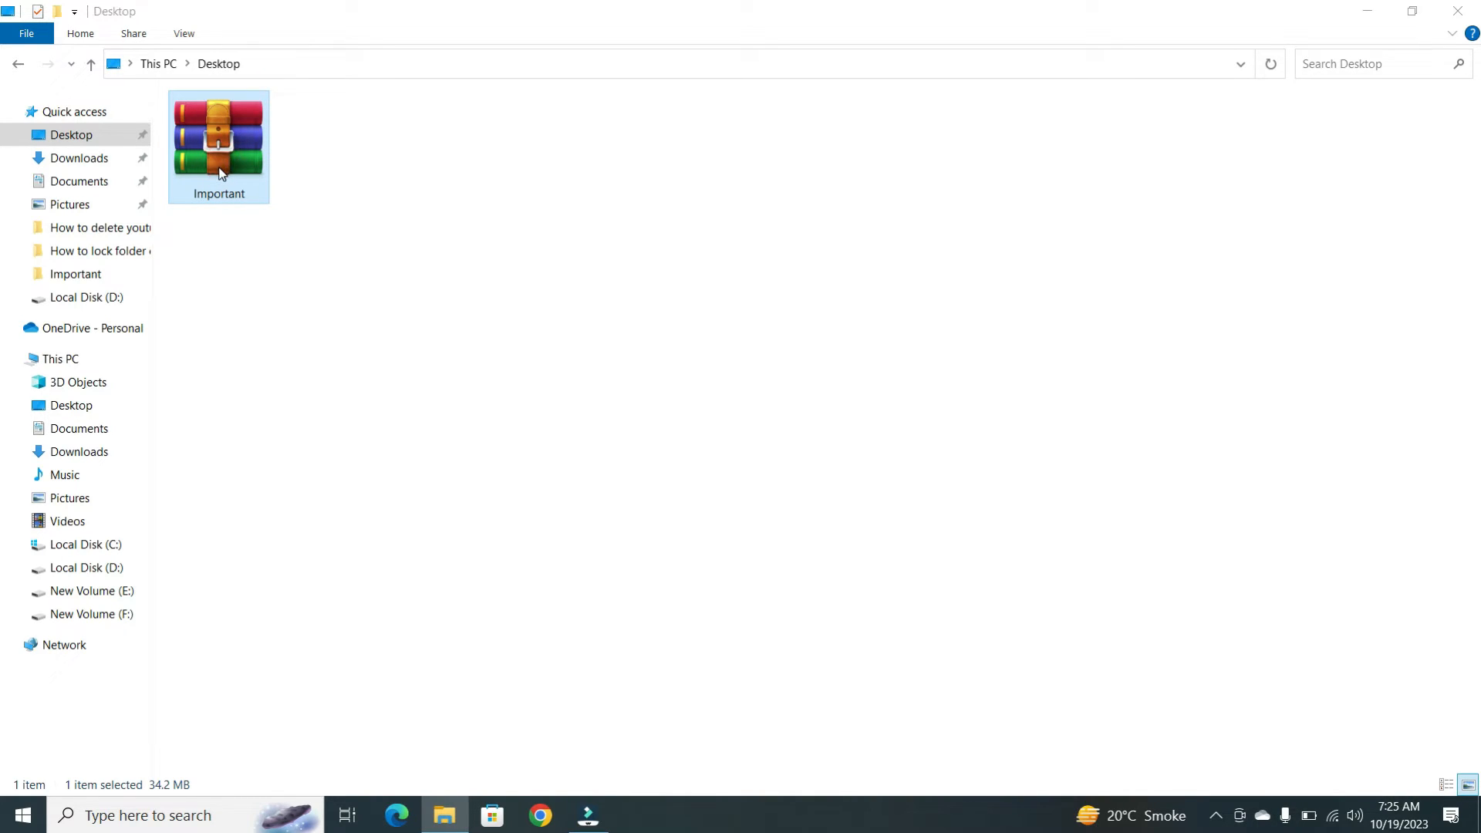
Step: Unlock Important.rar with its password and view the four MP4 videos inside the Important folder
double_click(217, 136)
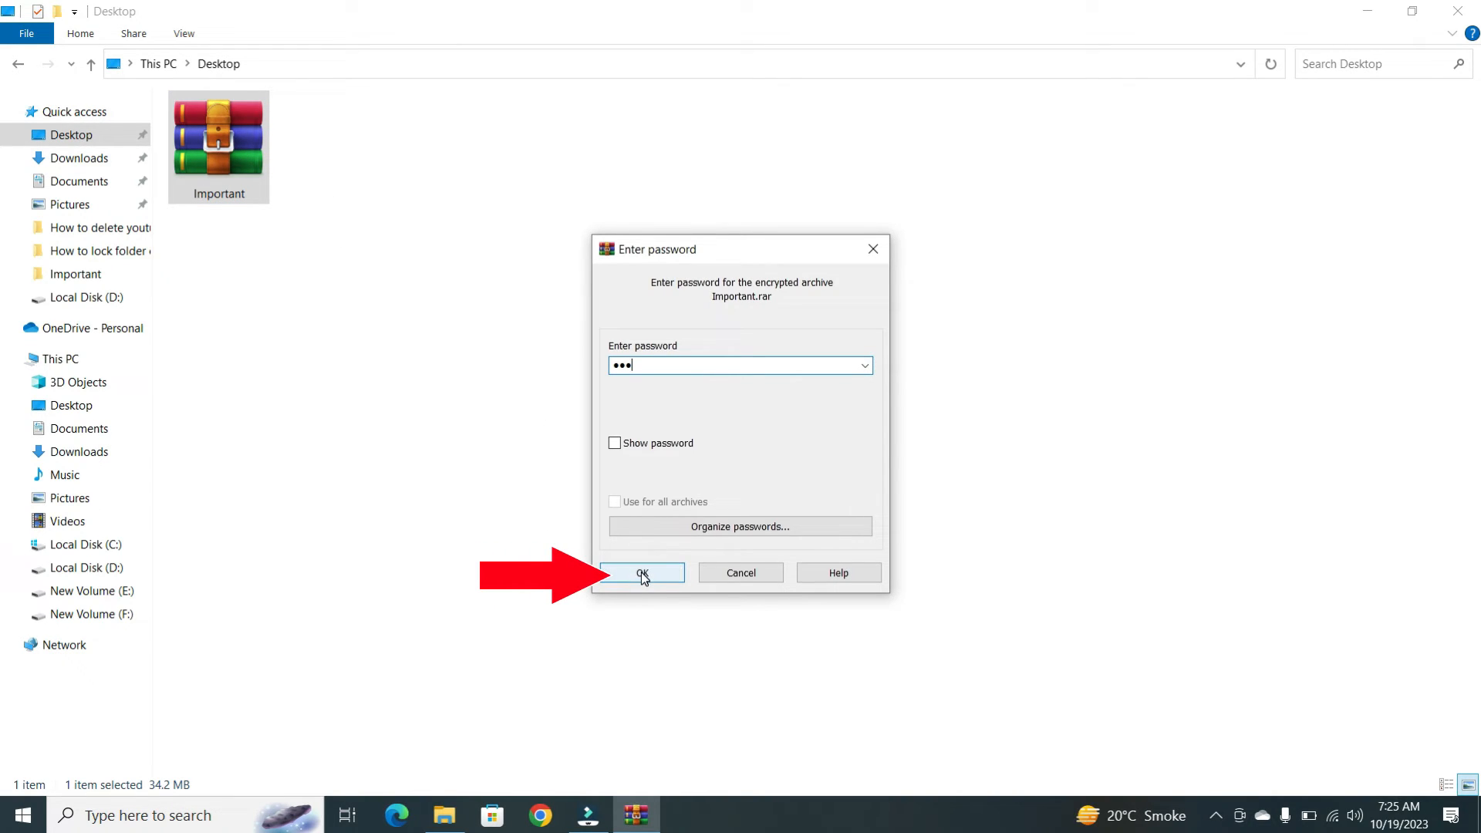
left_click(642, 573)
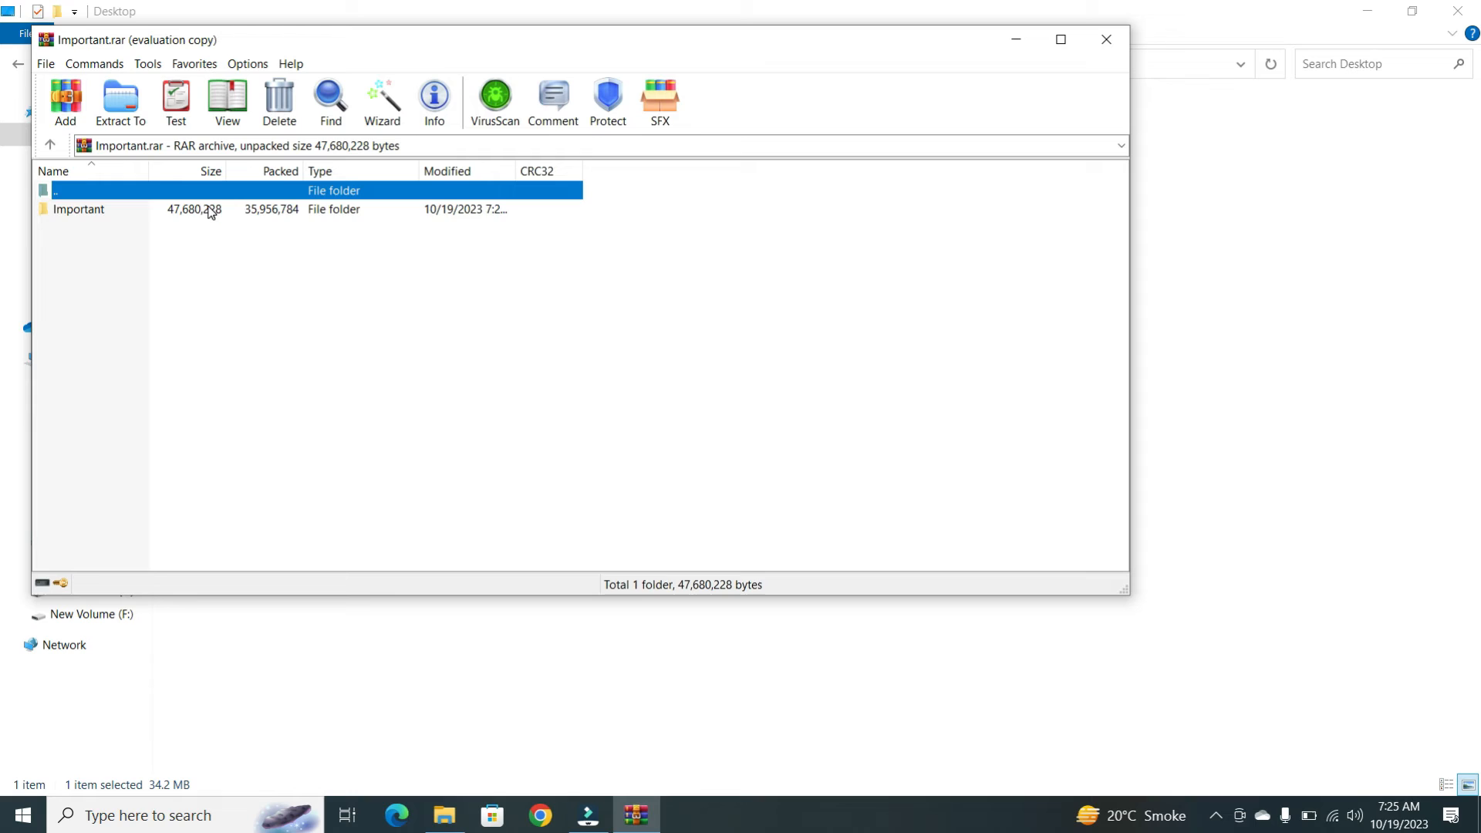
double_click(79, 209)
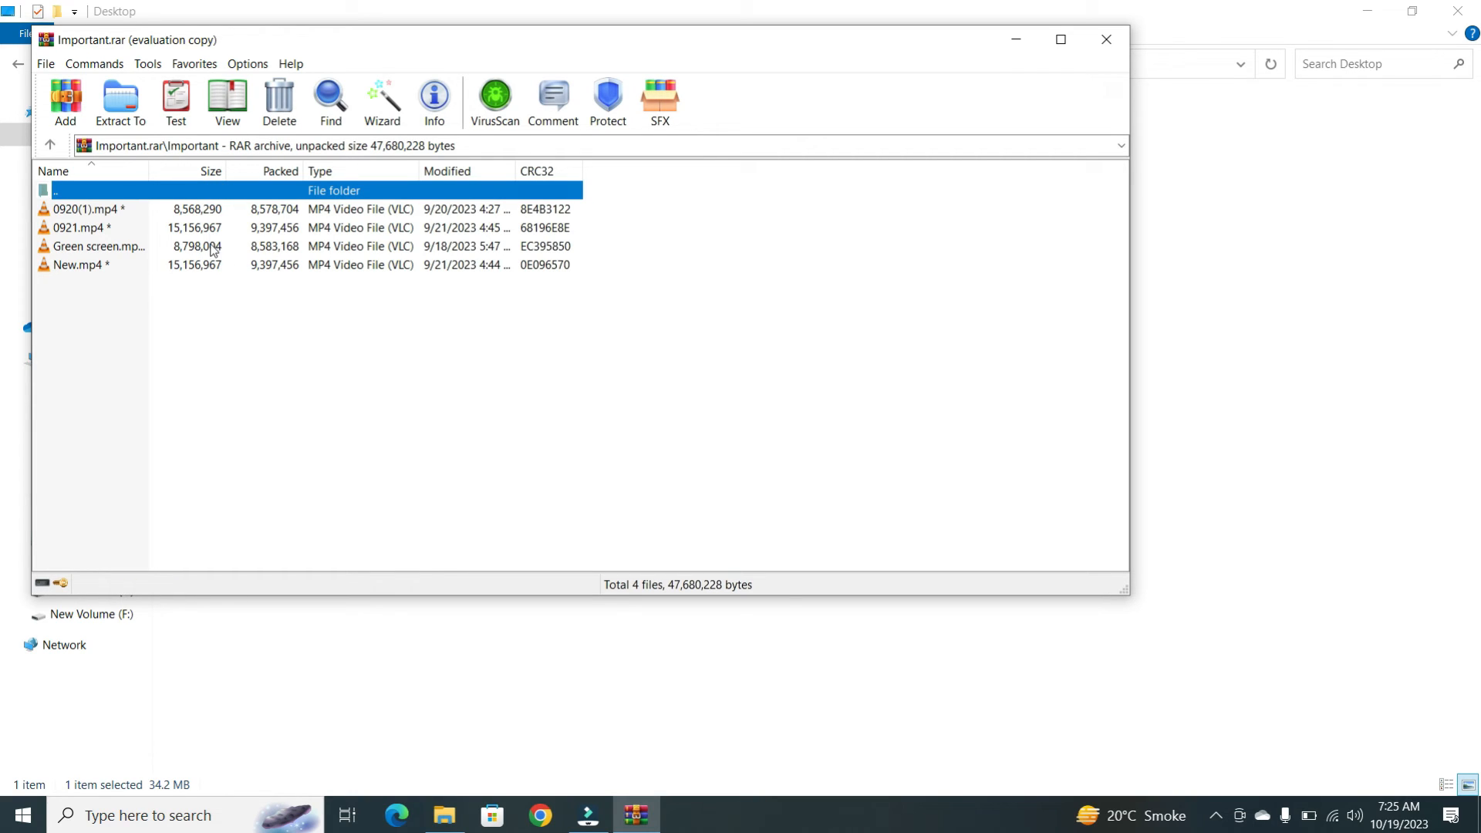
Step: Close WinRAR and File Explorer, returning to the desktop
left_click(1104, 41)
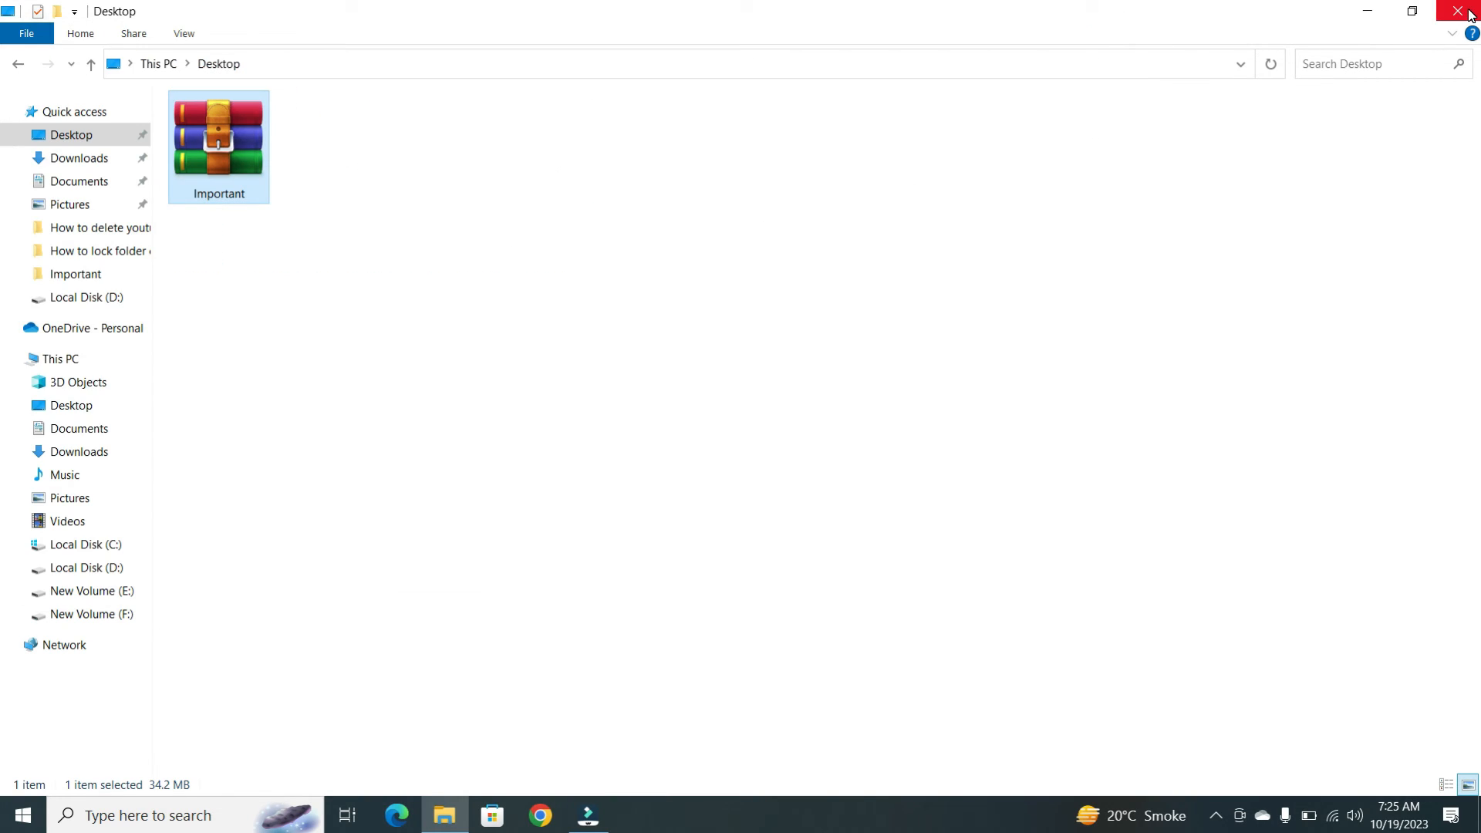
left_click(1458, 11)
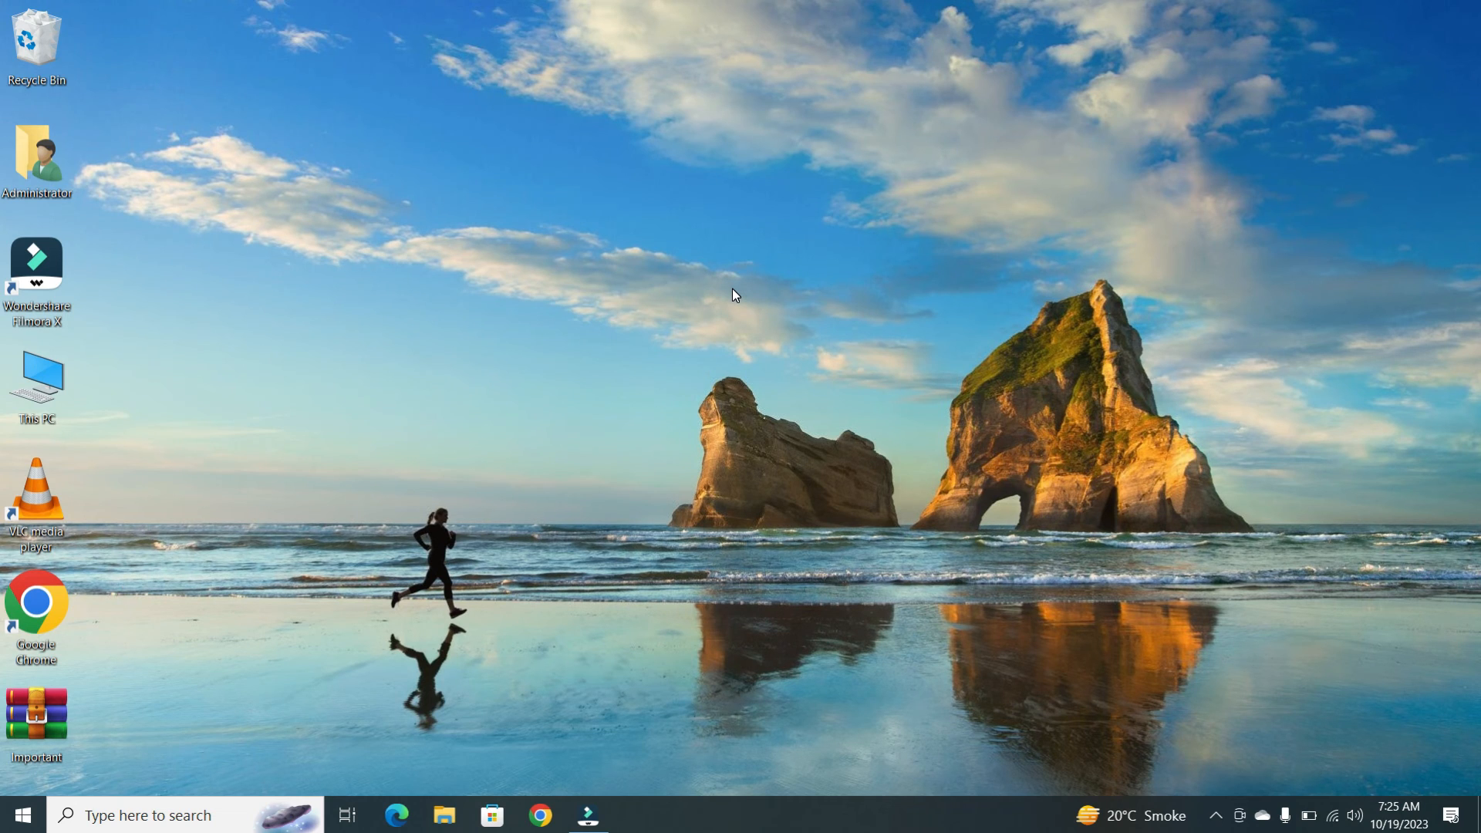